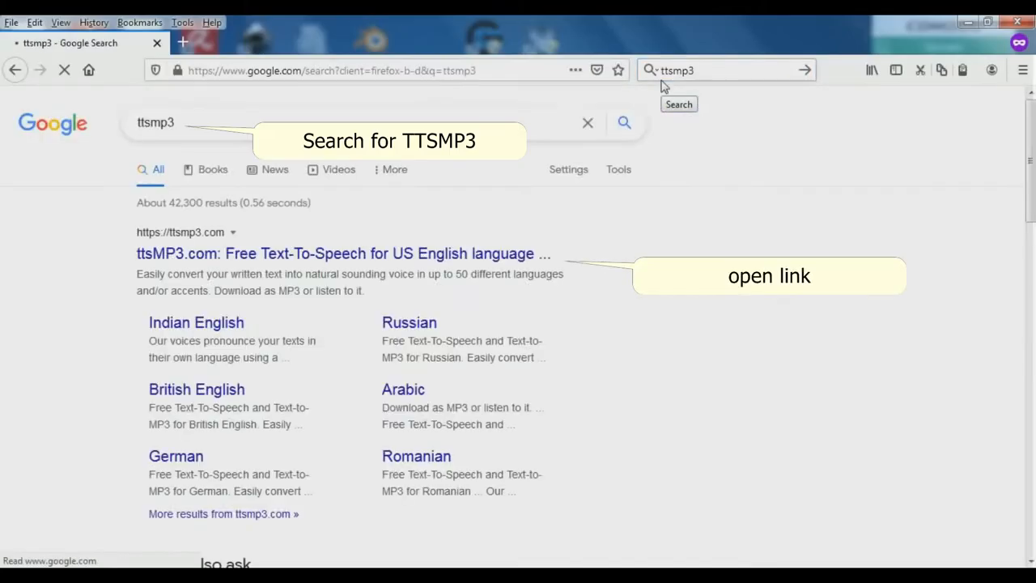
Step: Go to the ttsMP3.com free text-to-speech site from the Google results
left_click(342, 252)
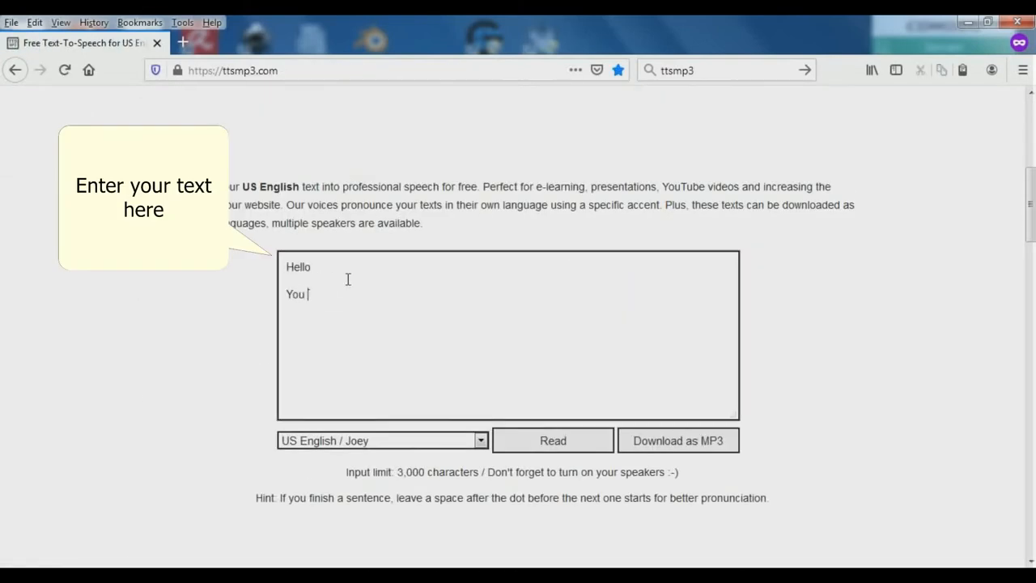
Step: Write the intro about making tutorials without speaking yourself and searching Google for "TTSMP3" to enter your text
type("want to make tutorials a")
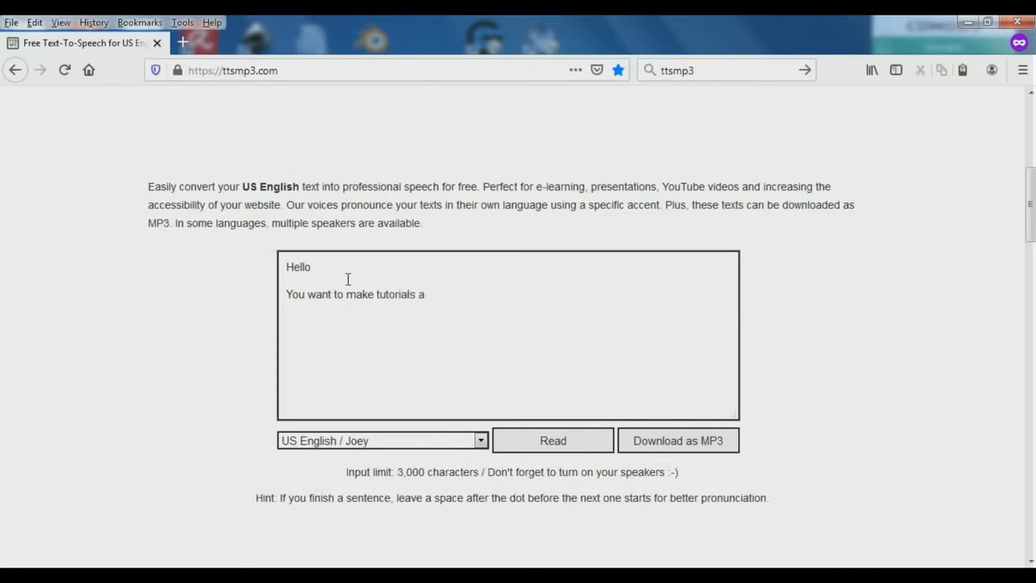
type("and you dont want to speak")
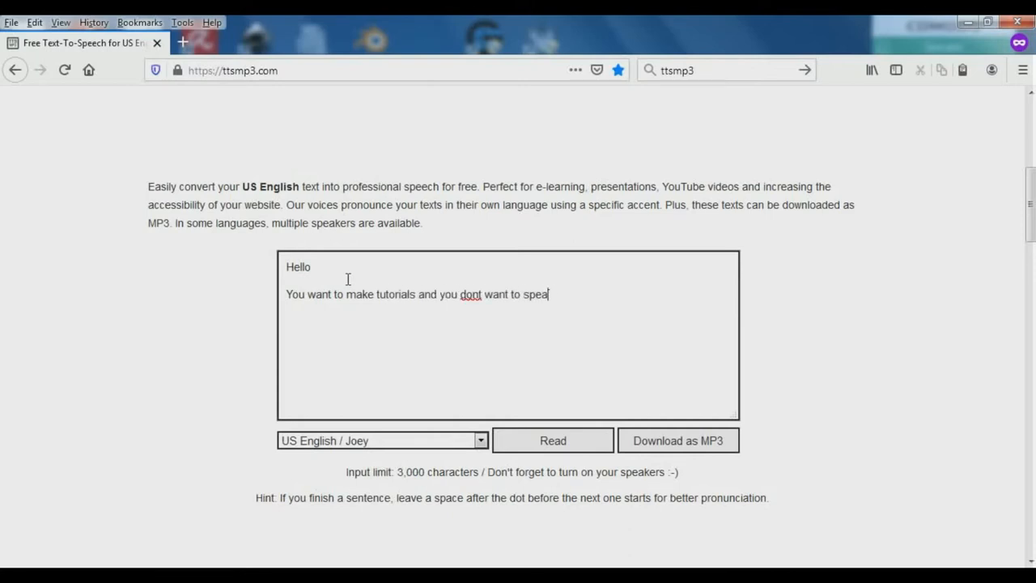
type("k your self")
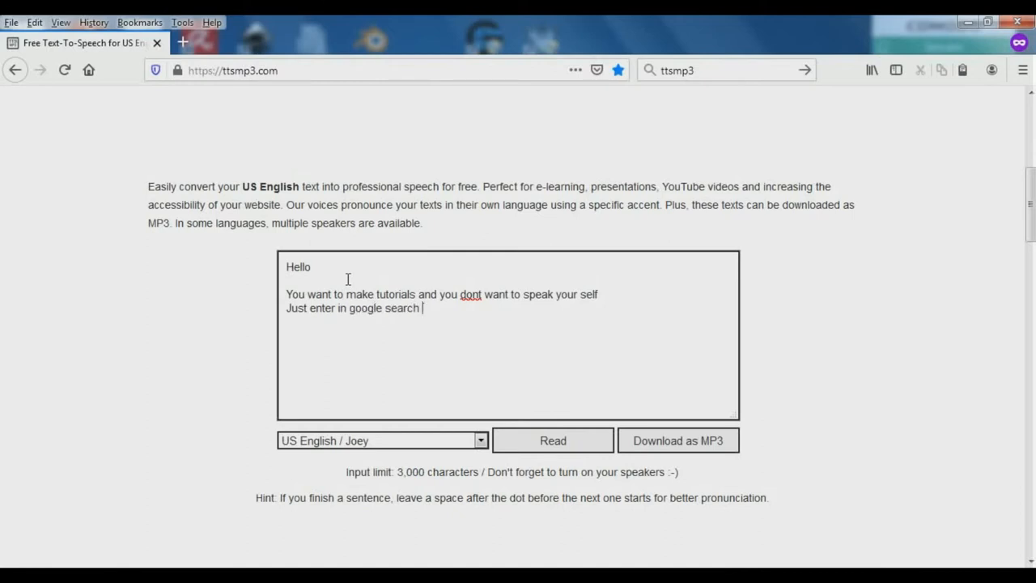
type("\"TTSMP3\"")
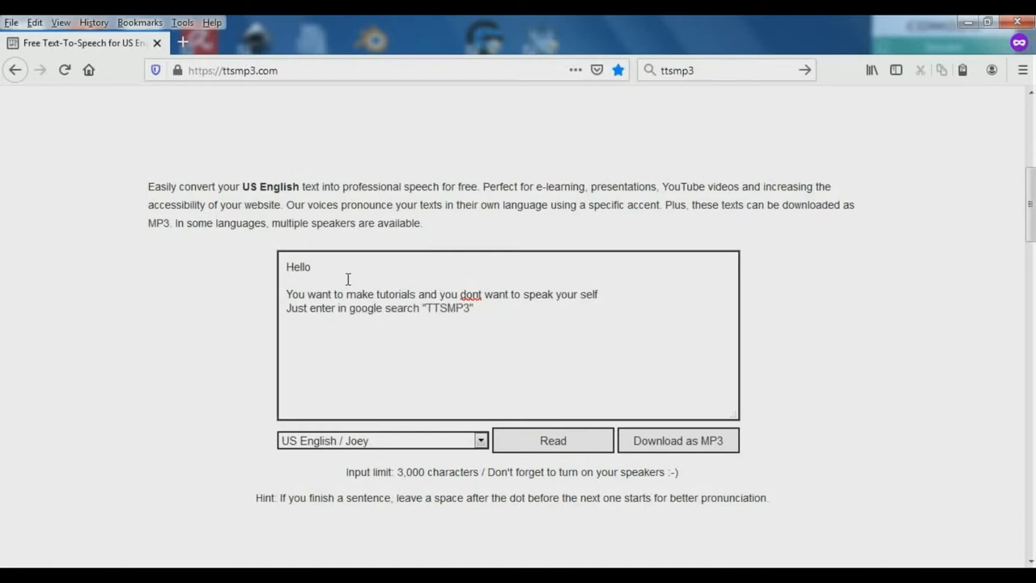
type(", and enter your text.")
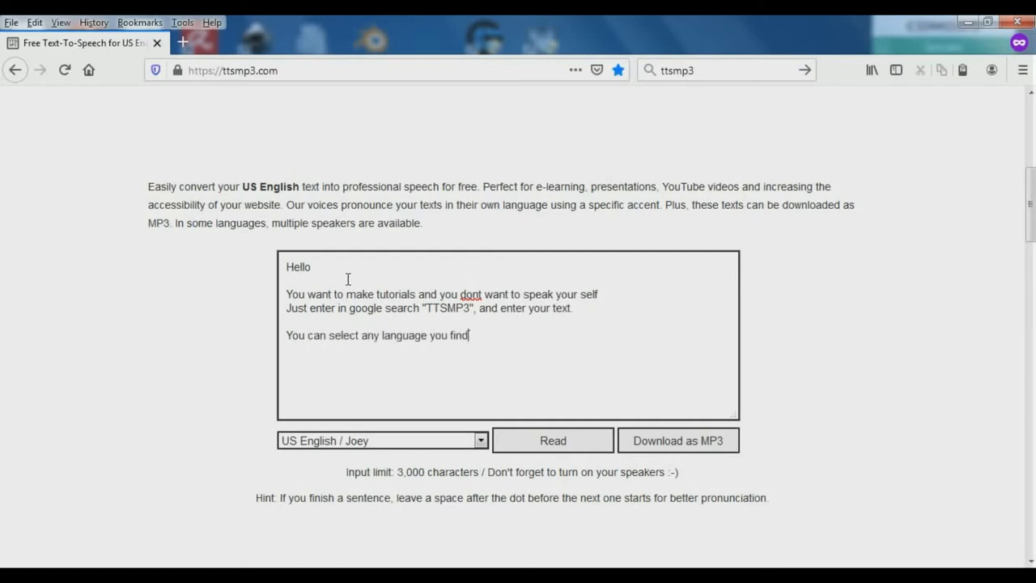
Step: Add that any language works with both male and female voices, and advise using dots and commas for best results
type(", and with")
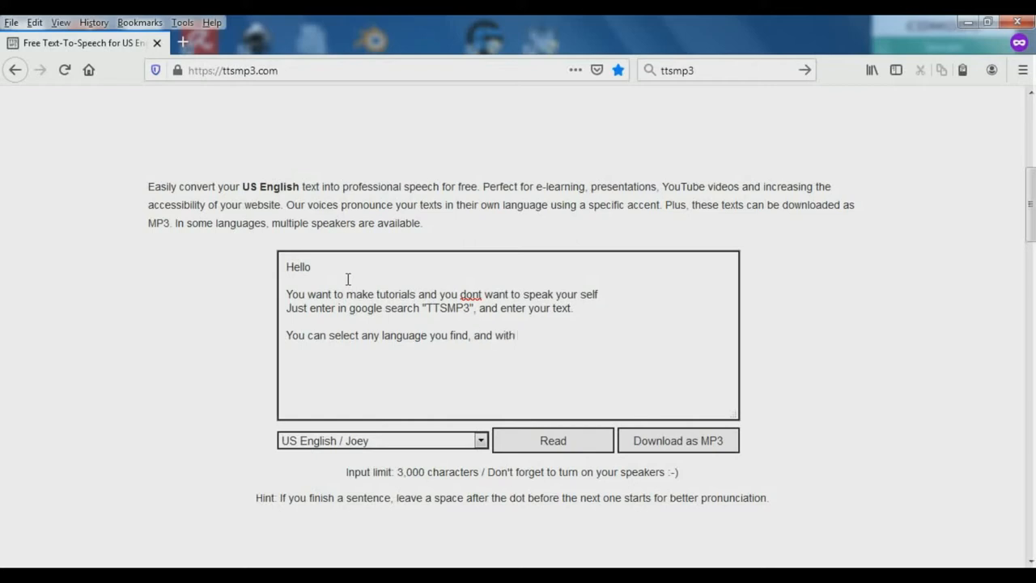
type("both male and female voices.")
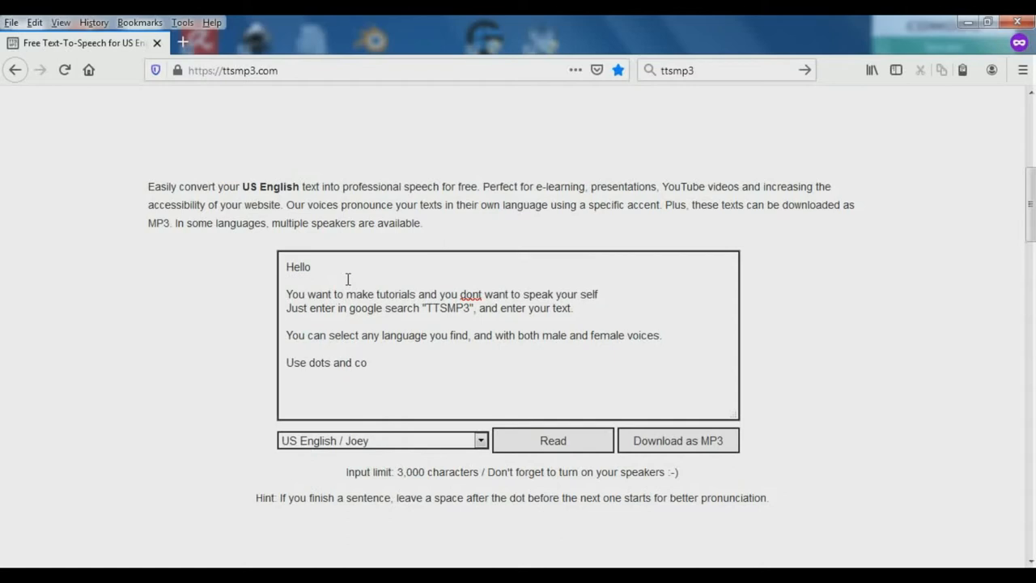
type("mmas to get best results.")
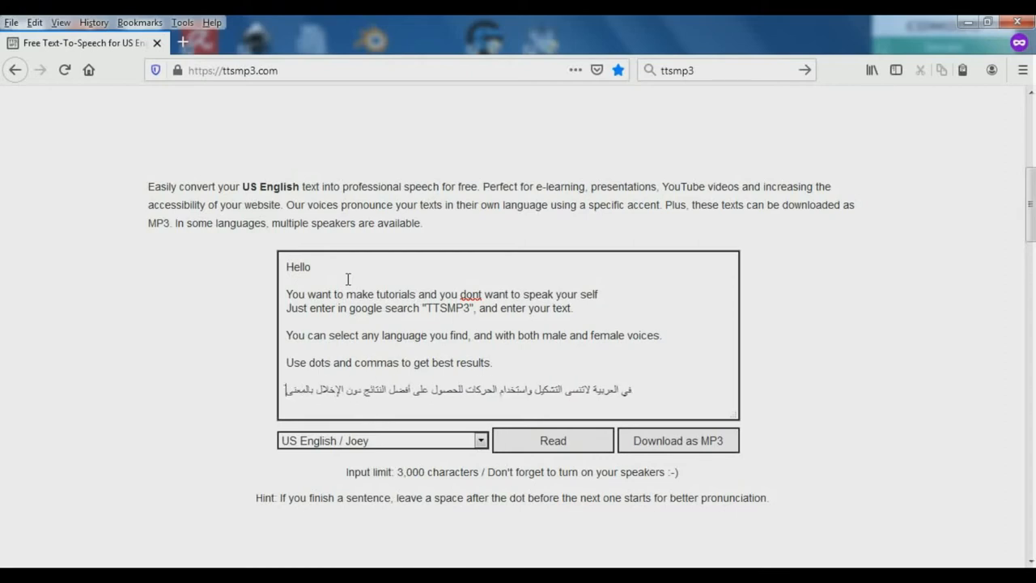
mouse_move(607, 390)
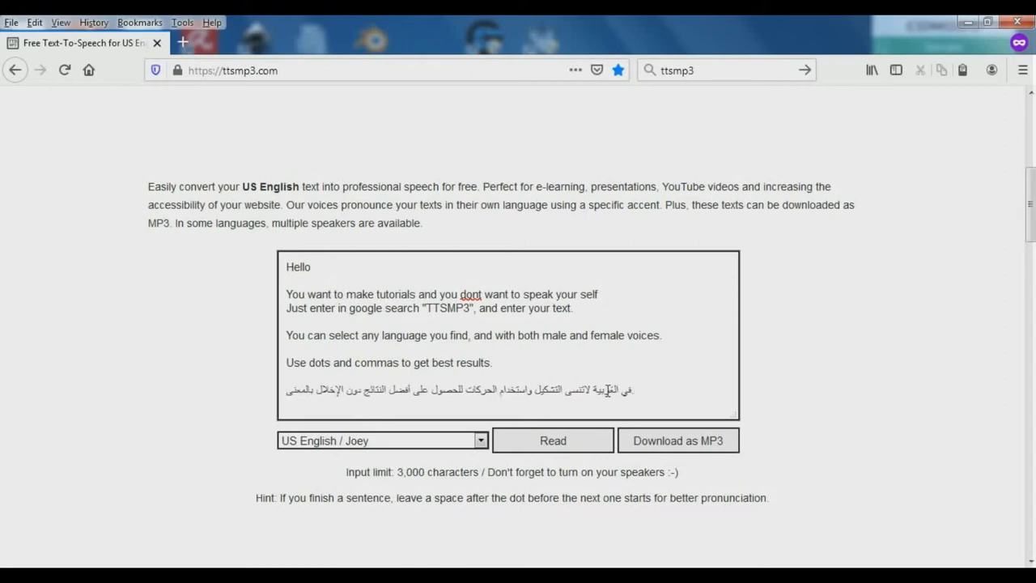